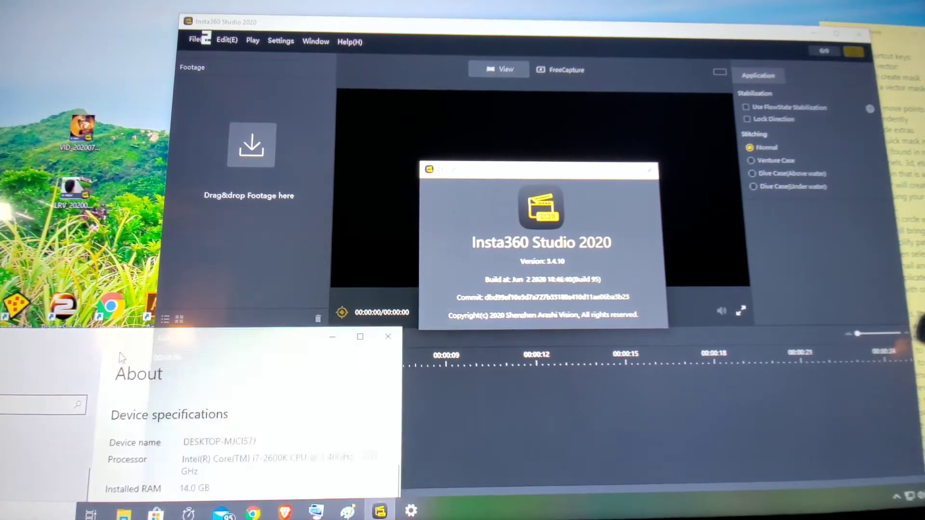
mouse_move(261, 456)
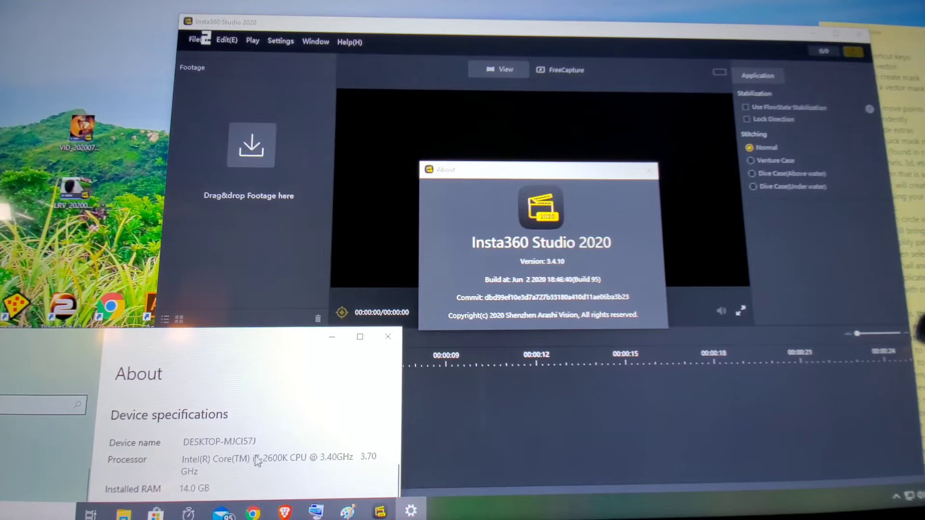
mouse_move(309, 465)
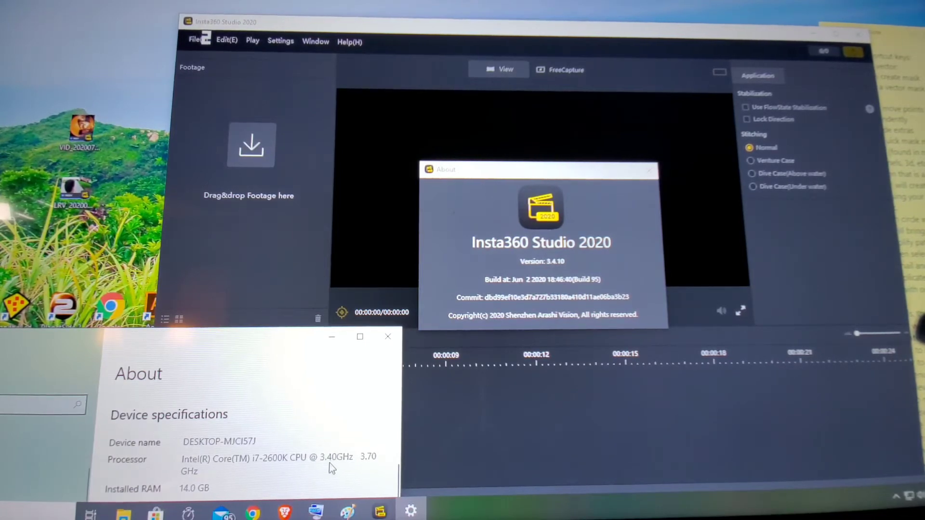
mouse_move(156, 497)
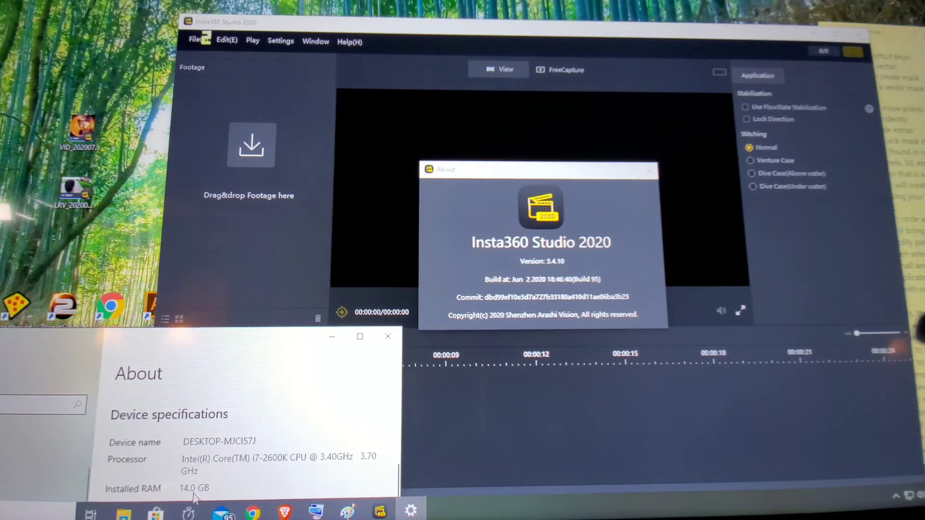
mouse_move(246, 360)
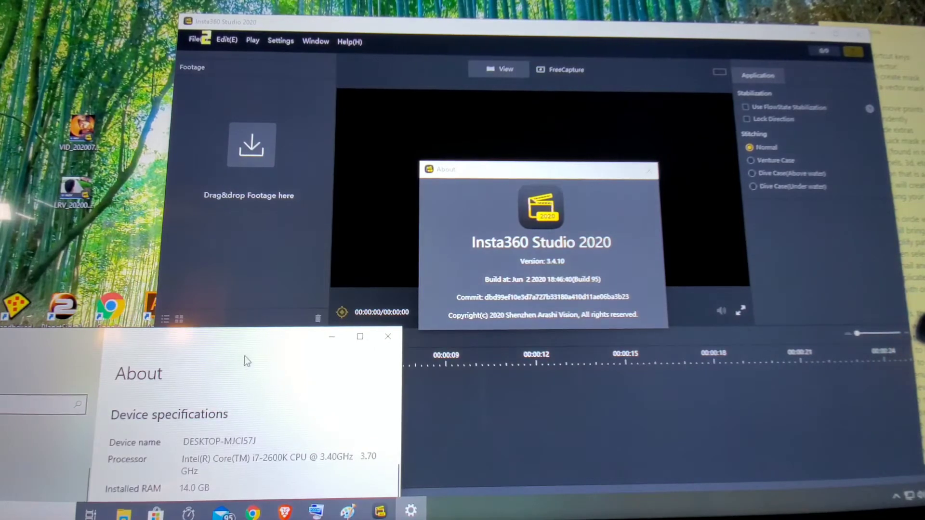
mouse_move(521, 189)
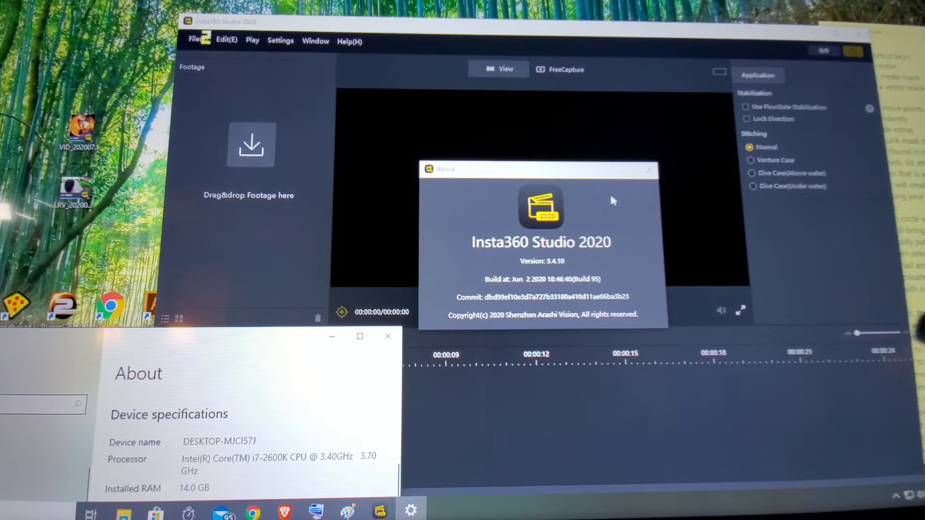
mouse_move(549, 270)
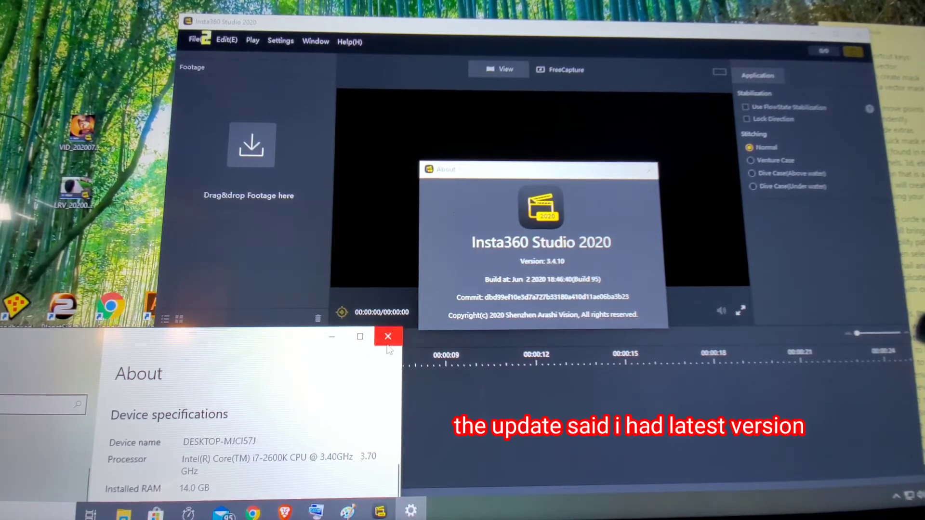
- Close the Windows device specifications window, leaving the Insta360 About dialog (v3.4.10) visible
left_click(387, 337)
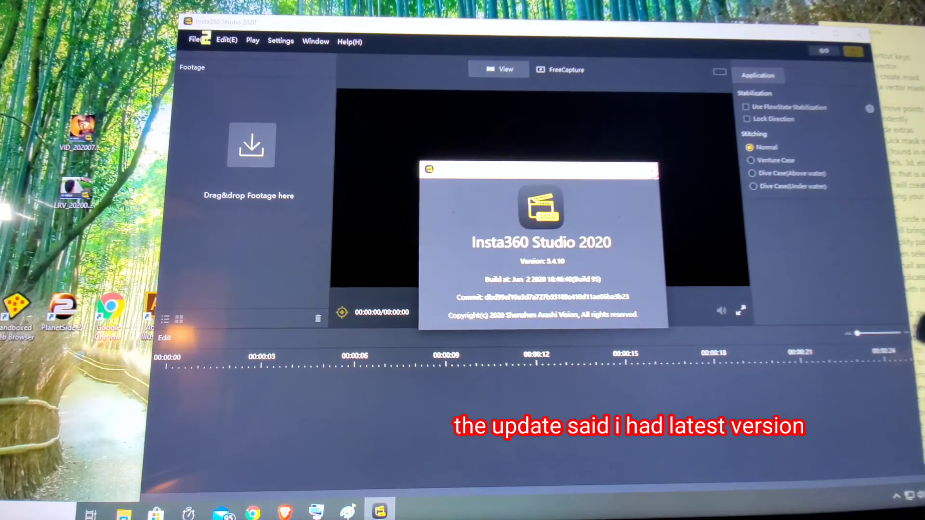